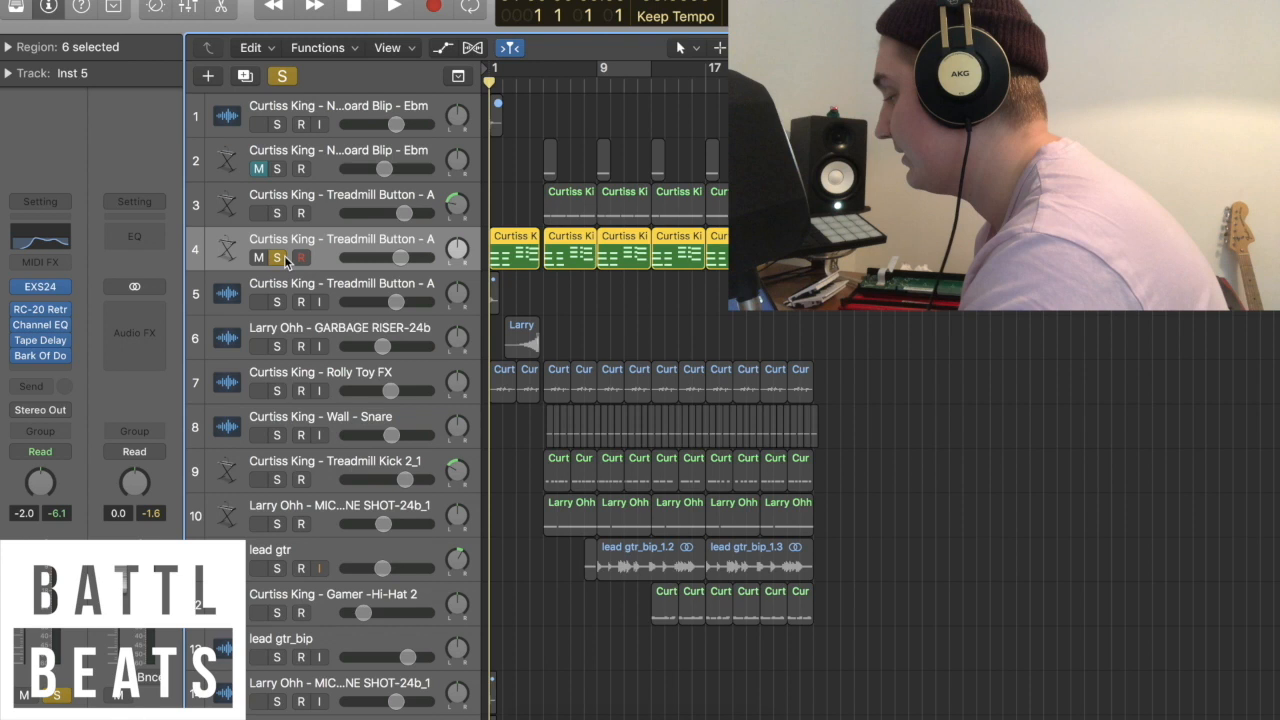
- Unsolo track 4, Treadmill Button - A, so the full arrangement is audible
left_click(393, 8)
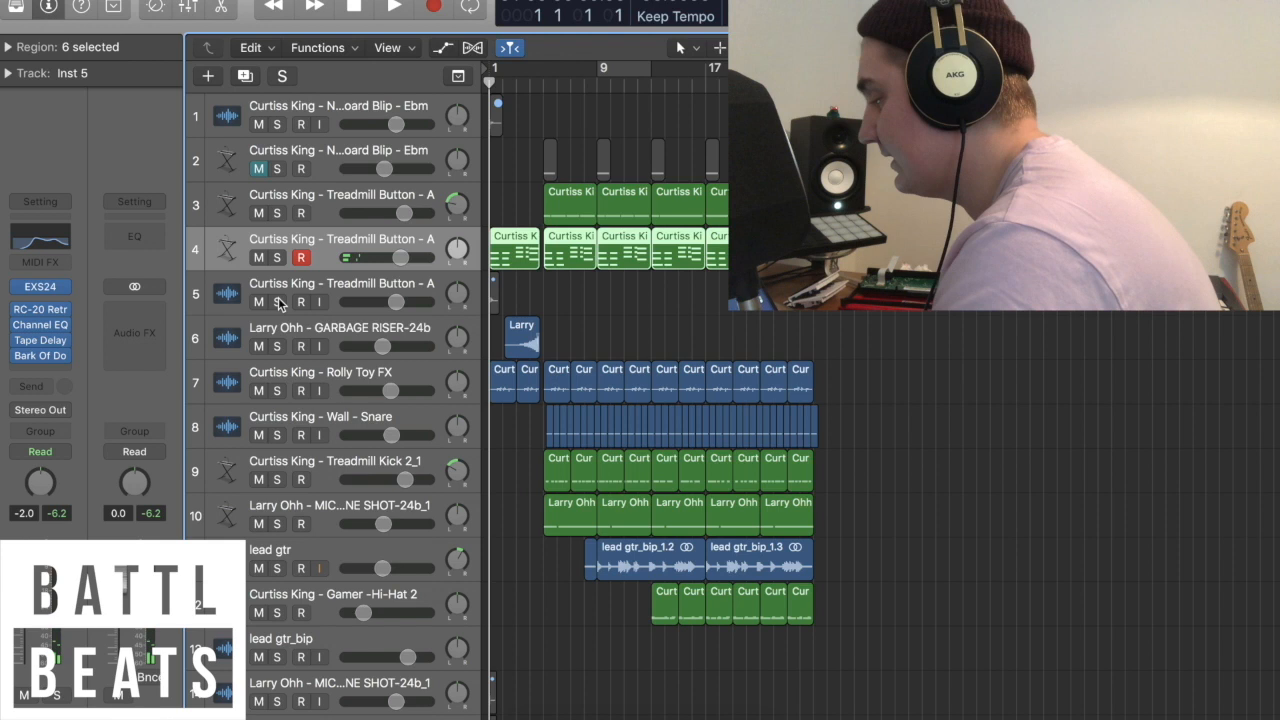
- Solo track 4, Treadmill Button - A, to hear its RC-20, EQ, Tape Delay chain
left_click(279, 302)
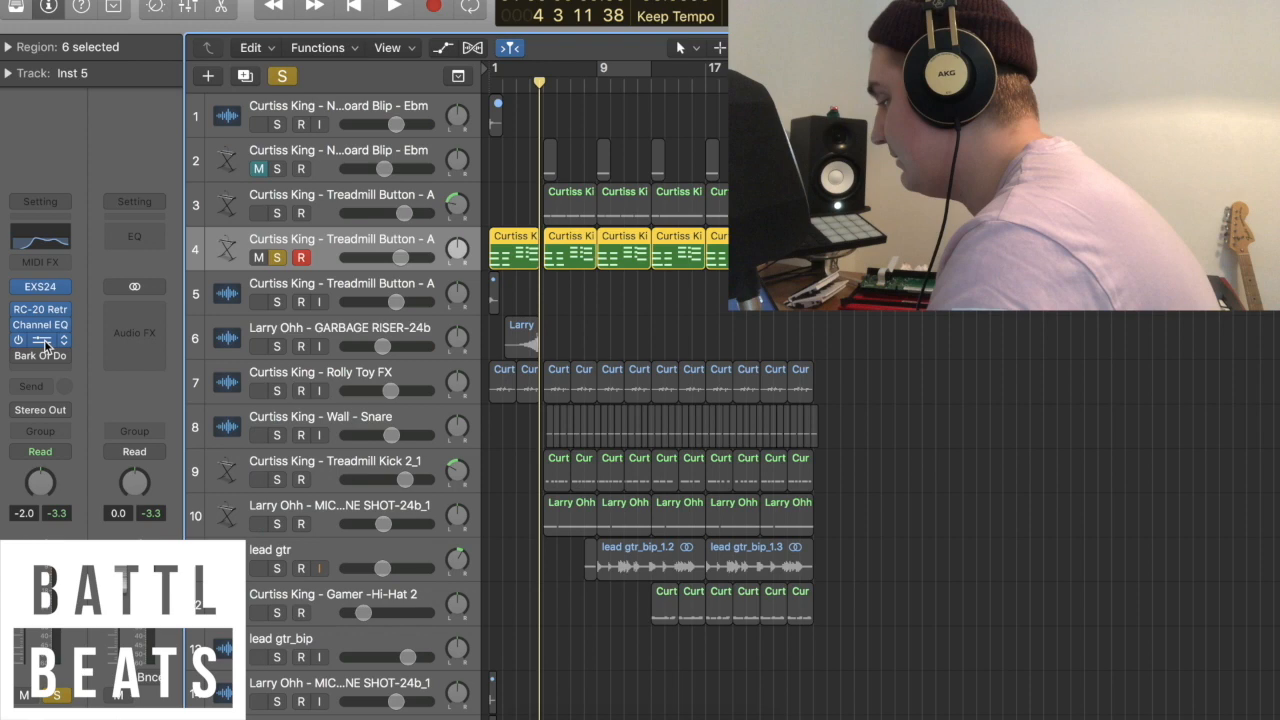
- Turn off solo on the Treadmill Button track 4
left_click(40, 356)
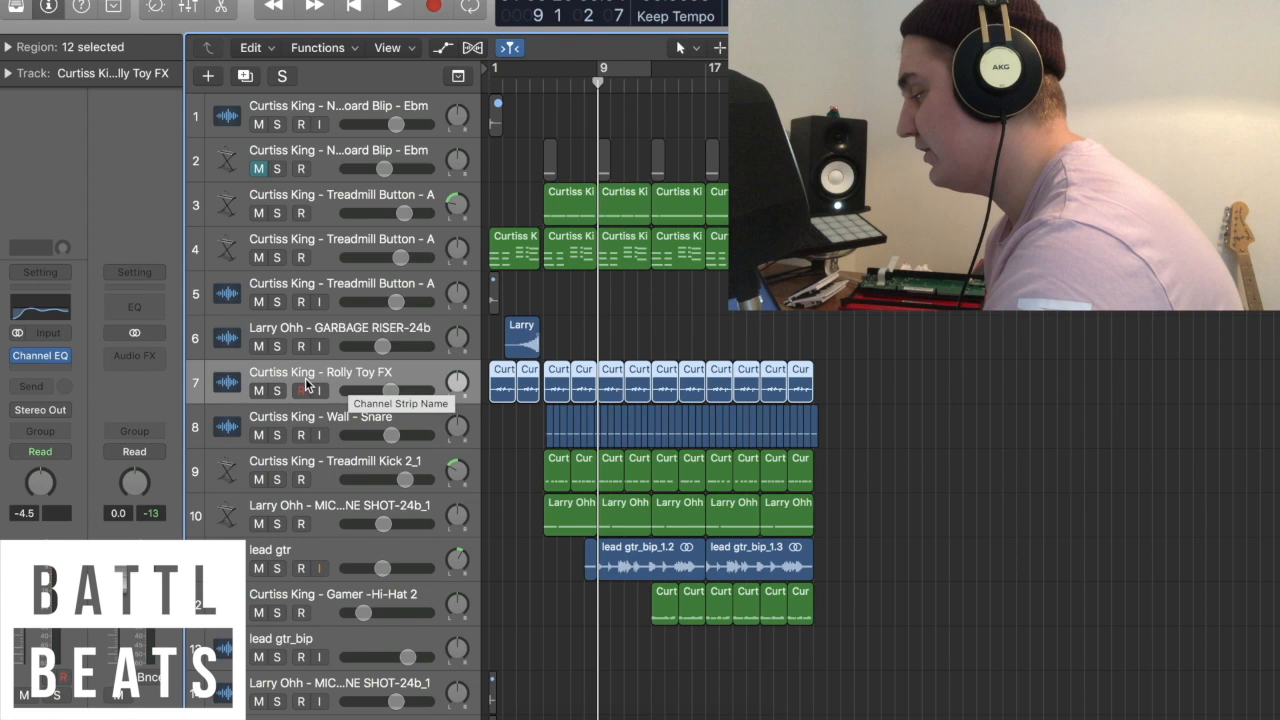
- Solo the Wall - Snare and Treadmill Kick 2_1 tracks together
left_click(278, 390)
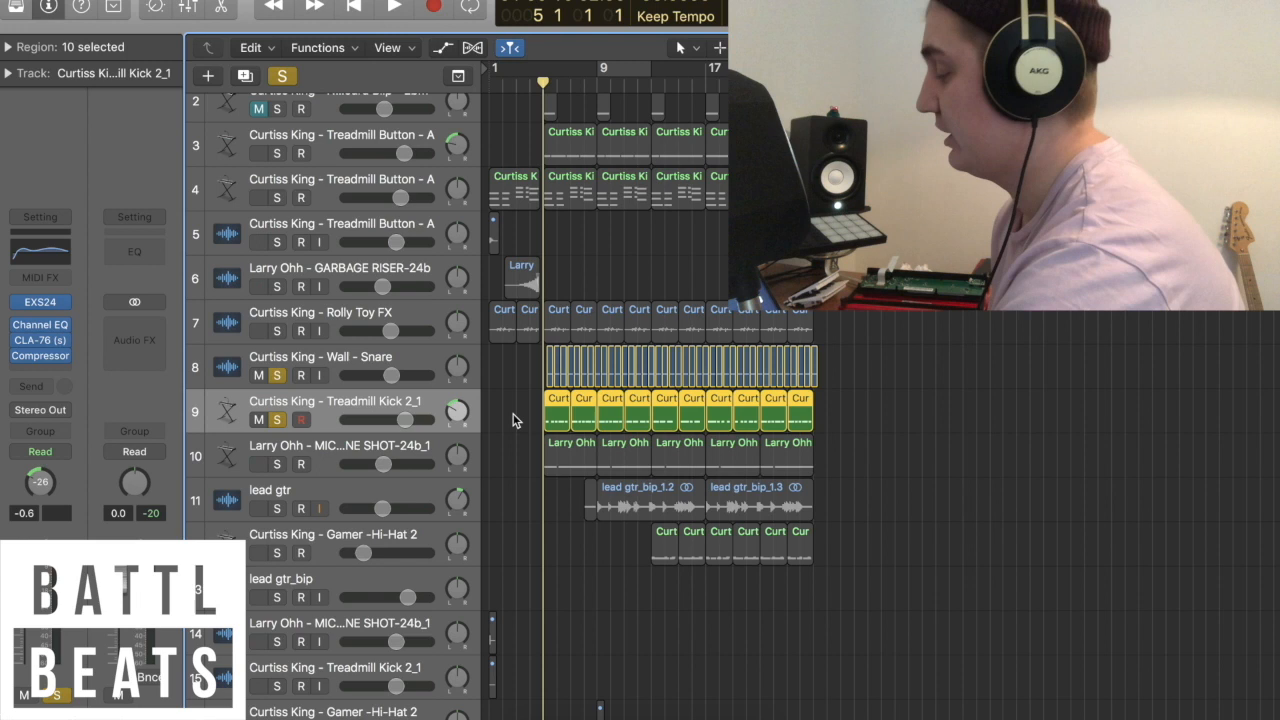
- Unsolo the kick and snare tracks, leaving the Larry Ohh mic shot track armed
left_click(393, 7)
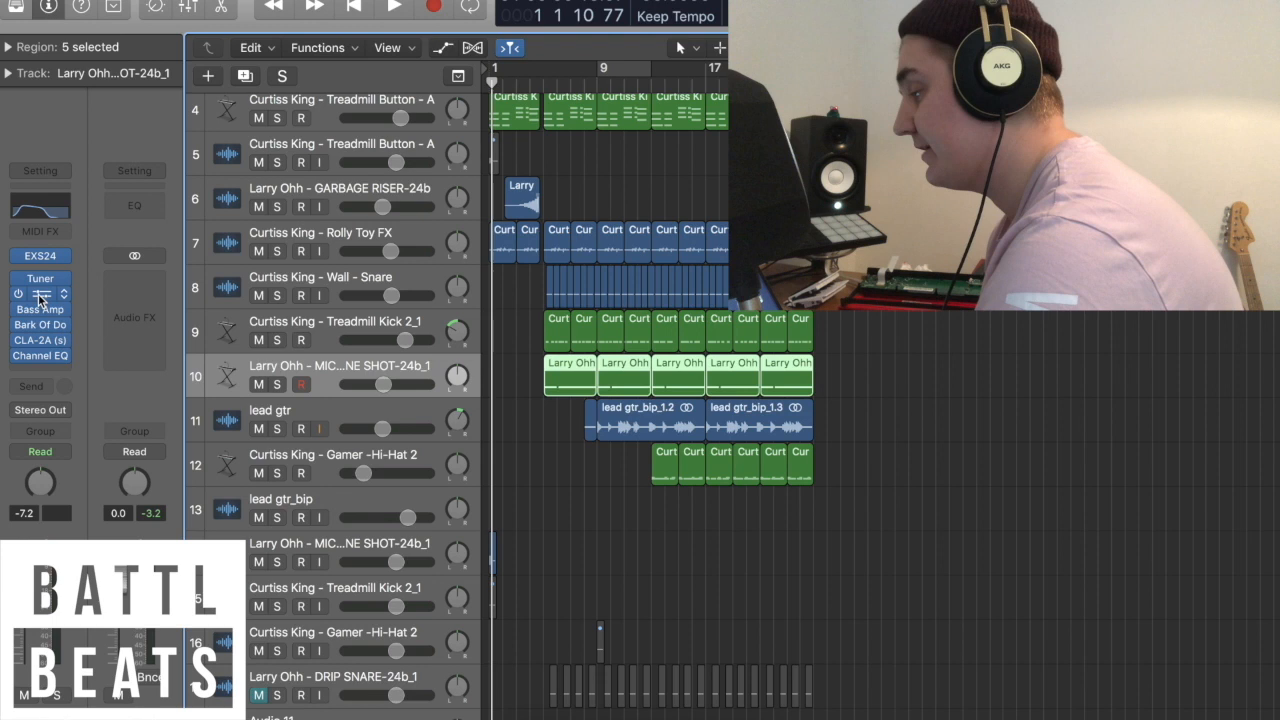
- Insert Pitch Correction on the Larry Ohh bass track, solo it, and play it back
left_click(40, 309)
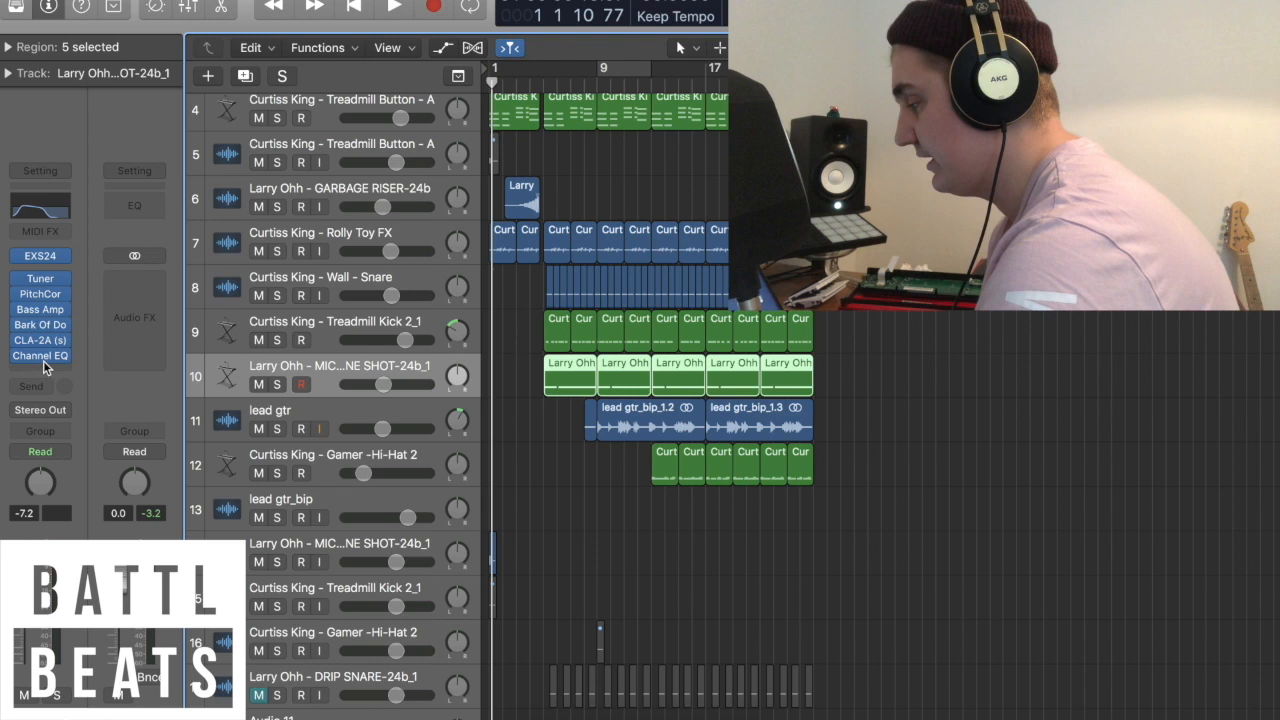
left_click(277, 384)
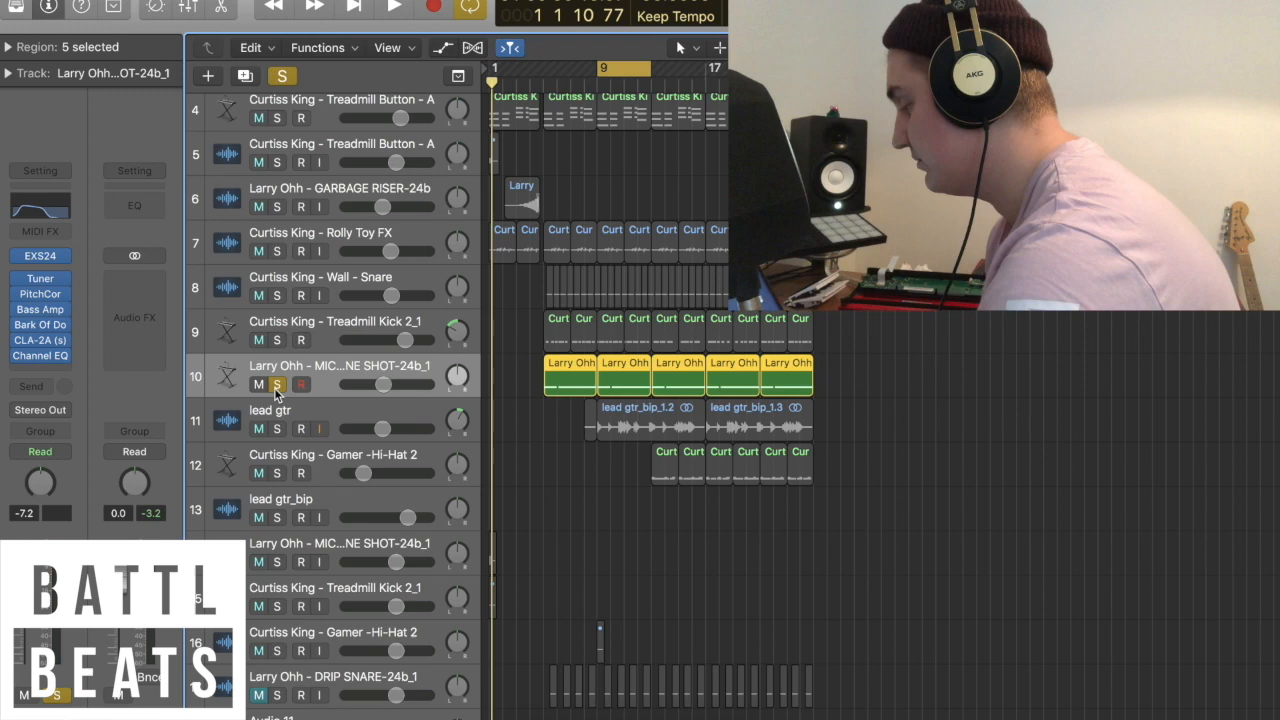
left_click(393, 7)
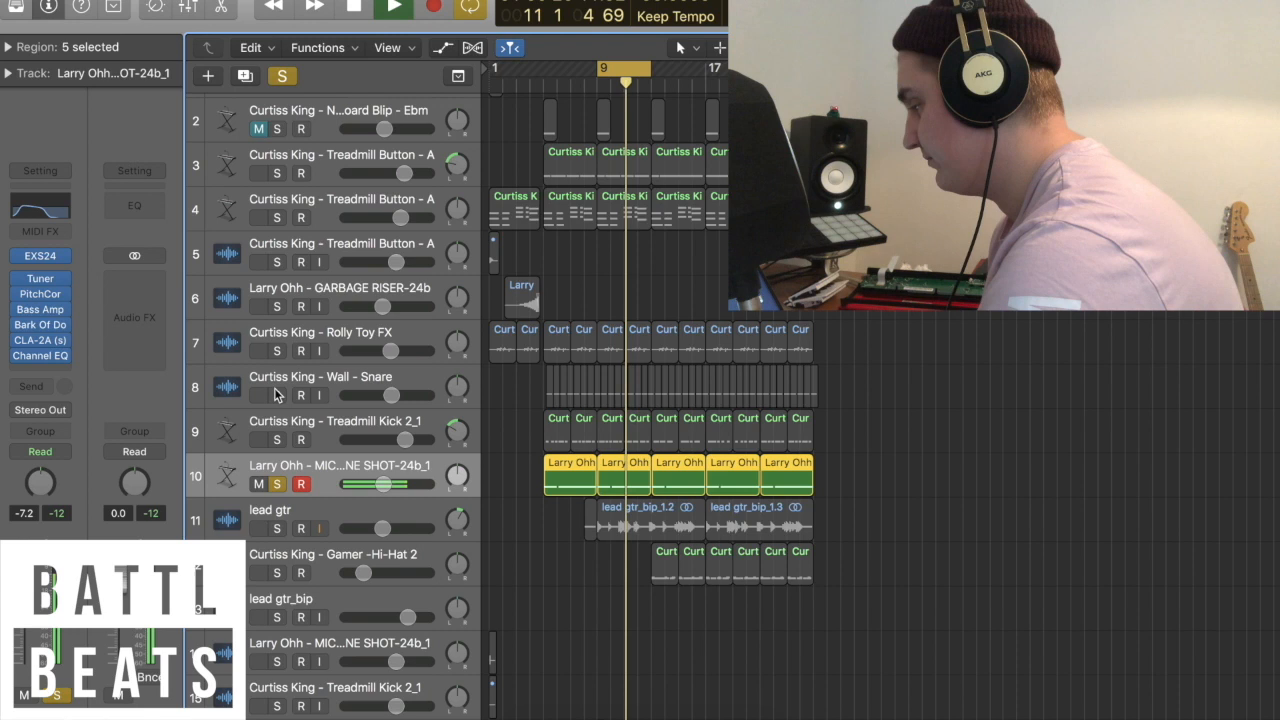